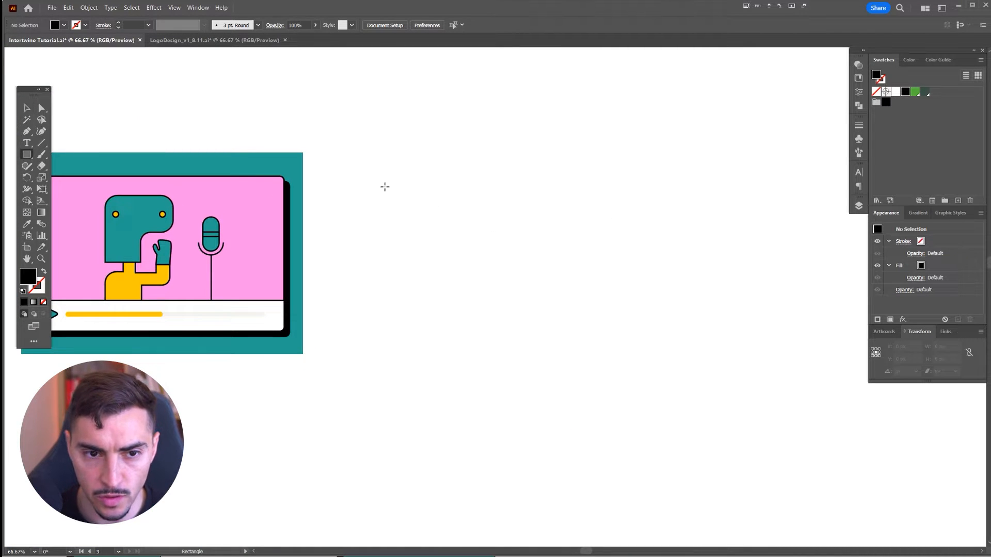
Draw a rectangle to the right of the illustration and mix its fill to blue
{"action": "left_click_drag", "start_coordinate": [378, 180], "coordinate": [625, 347]}
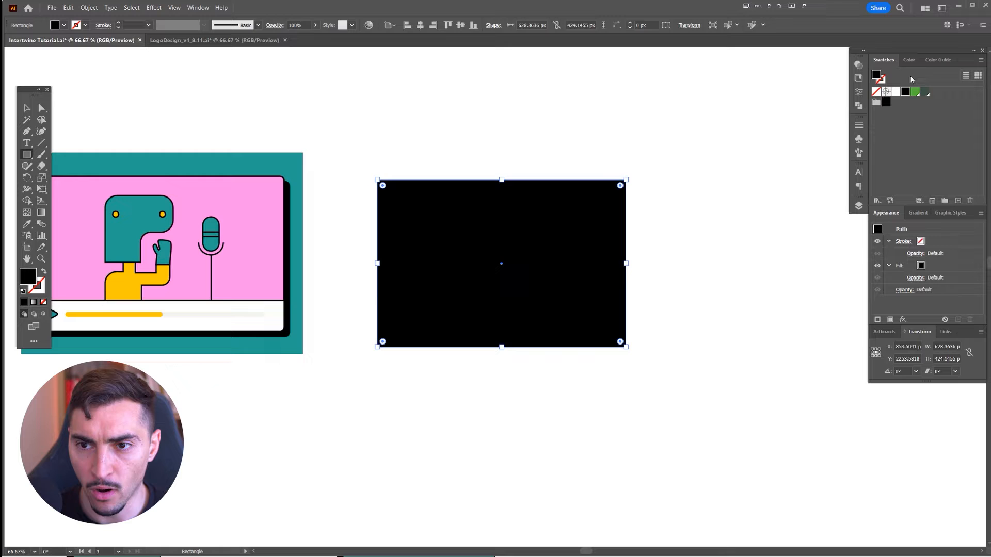
{"action": "left_click", "coordinate": [908, 60]}
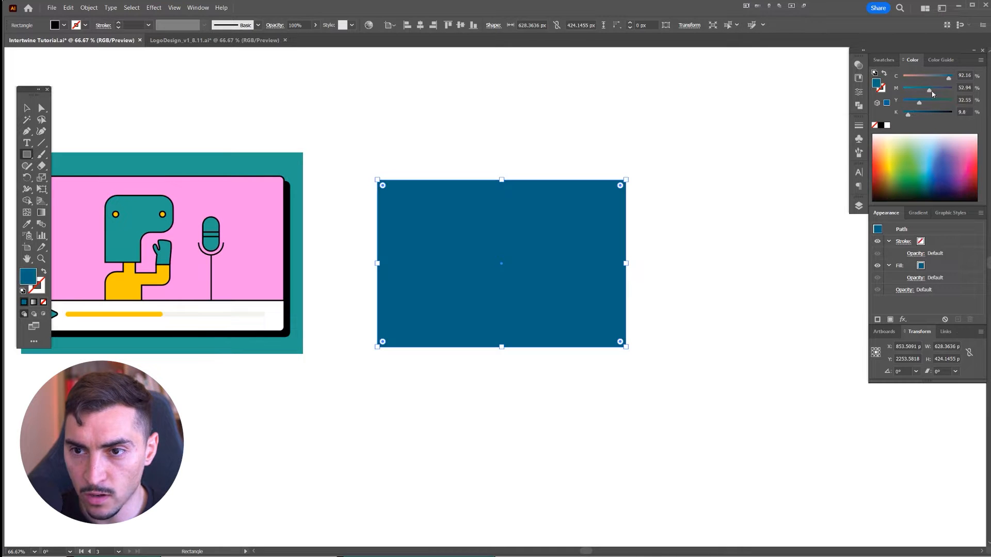
{"action": "left_click_drag", "start_coordinate": [929, 87], "coordinate": [904, 87]}
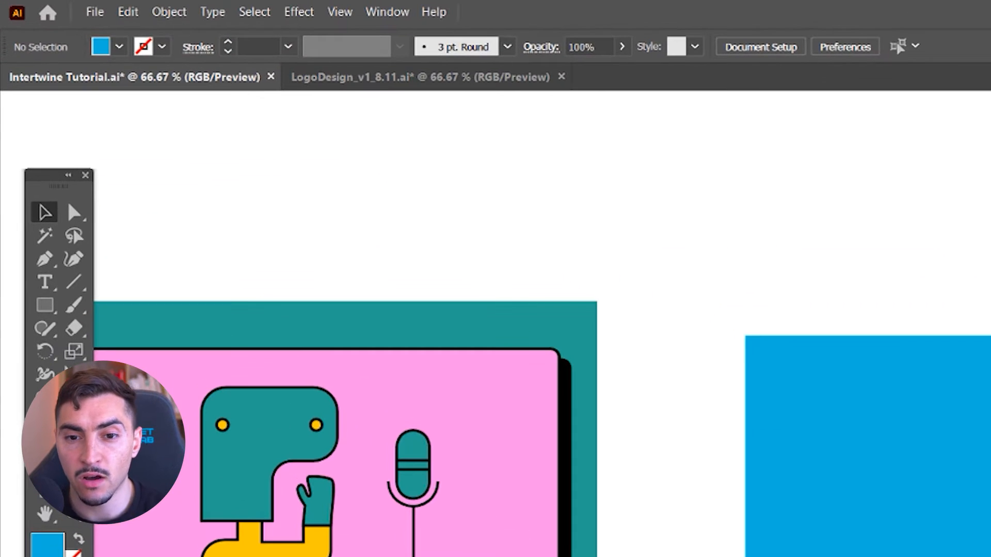
Show the Appearance panel, select the blue rectangle and choose the Stylize > Drop Shadow effect
{"action": "left_click", "coordinate": [387, 12]}
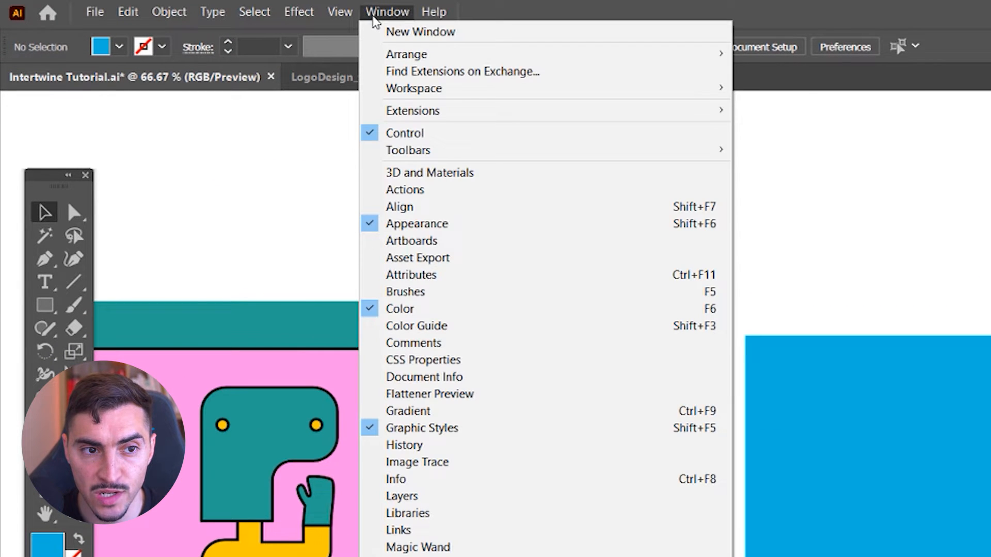
{"action": "left_click", "coordinate": [417, 223]}
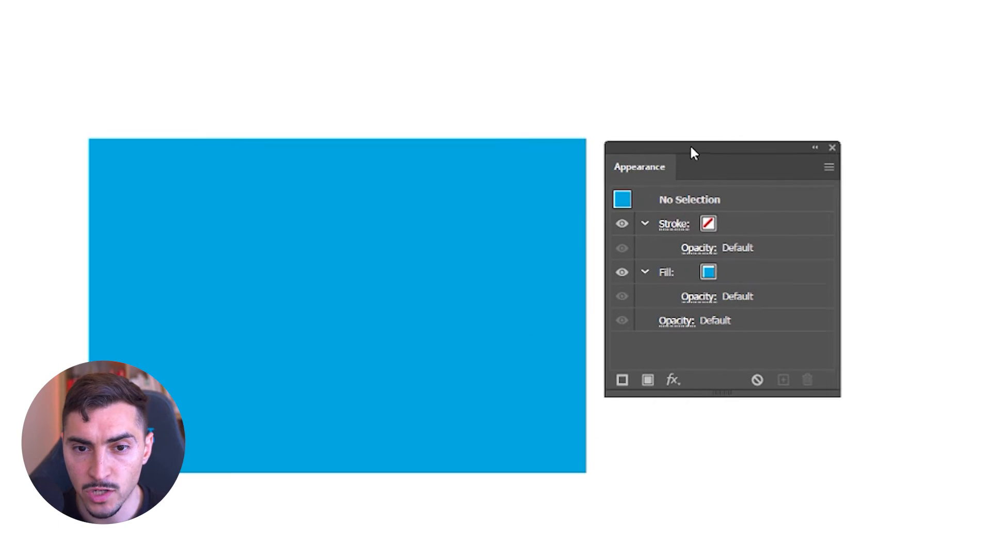
{"action": "left_click", "coordinate": [336, 305]}
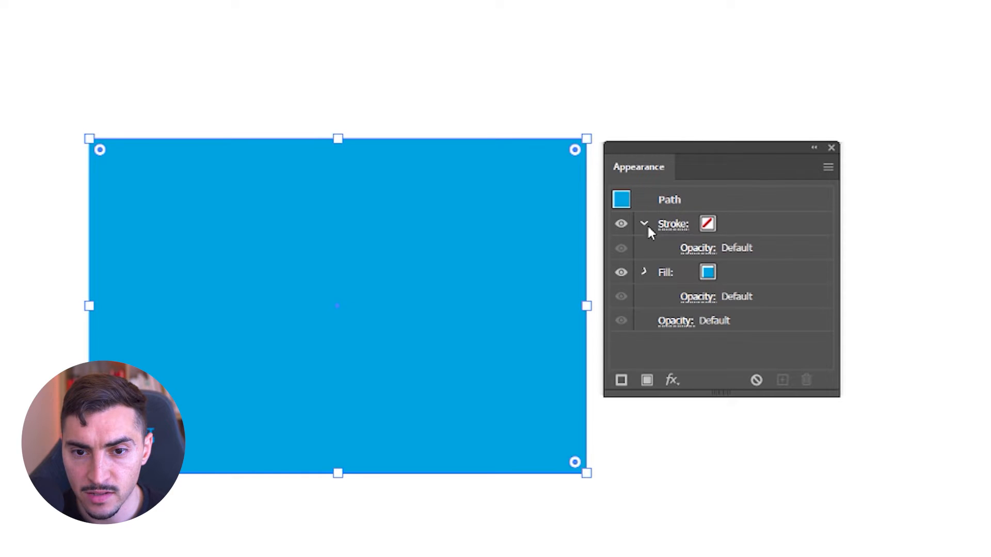
{"action": "left_click", "coordinate": [644, 224]}
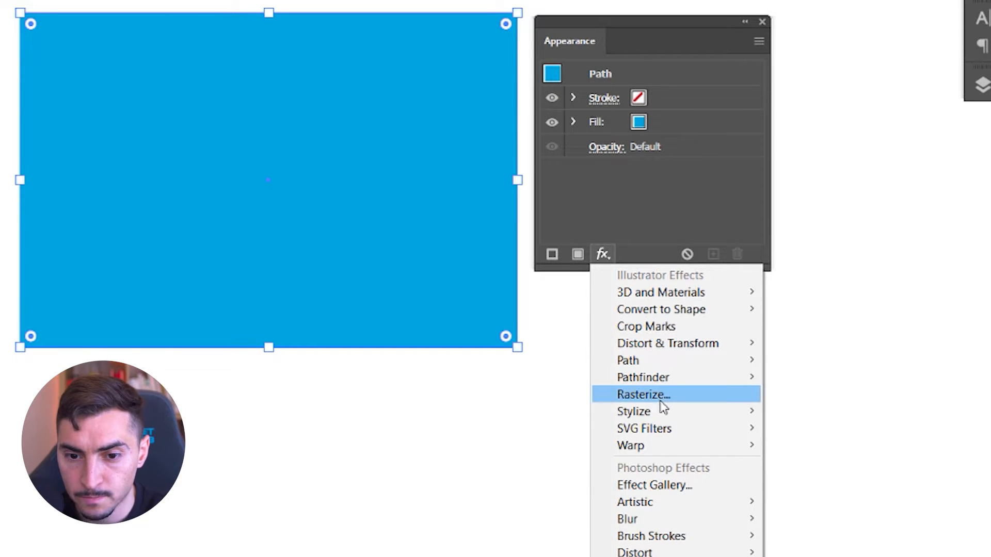
{"action": "mouse_move", "coordinate": [649, 412]}
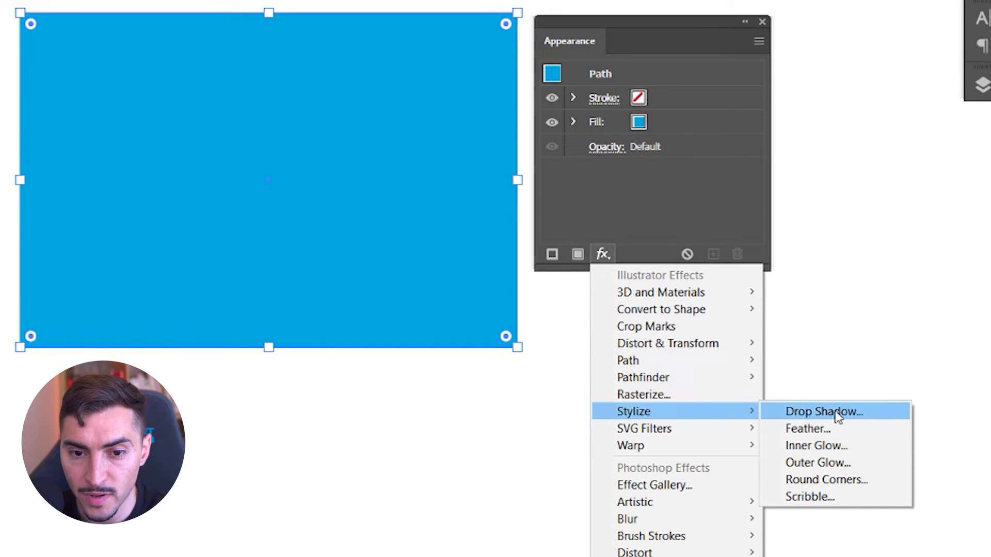
{"action": "left_click", "coordinate": [823, 412]}
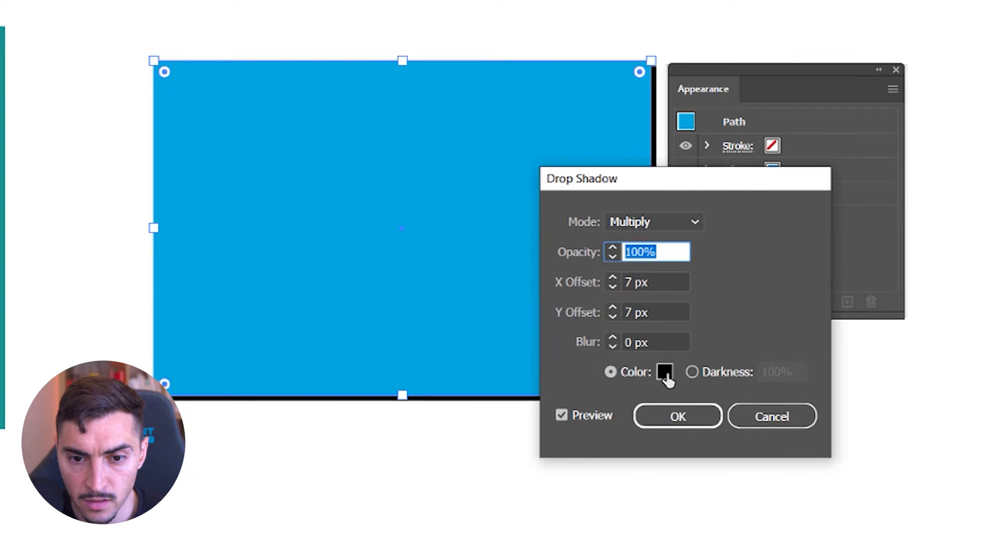
Confirm a black drop shadow at 100% opacity, 20 px X/Y offset and 0 px blur
{"action": "left_click", "coordinate": [663, 372]}
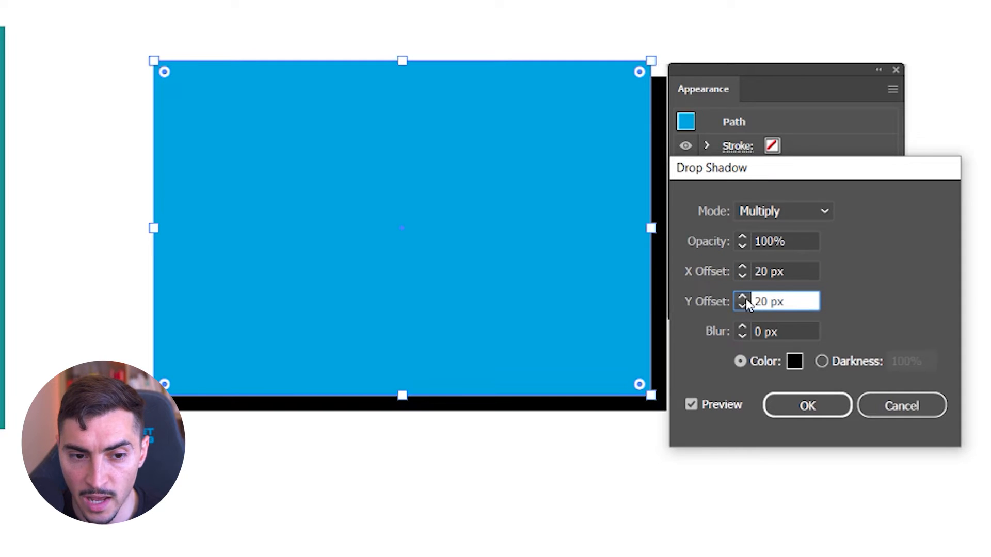
{"action": "mouse_move", "coordinate": [784, 223]}
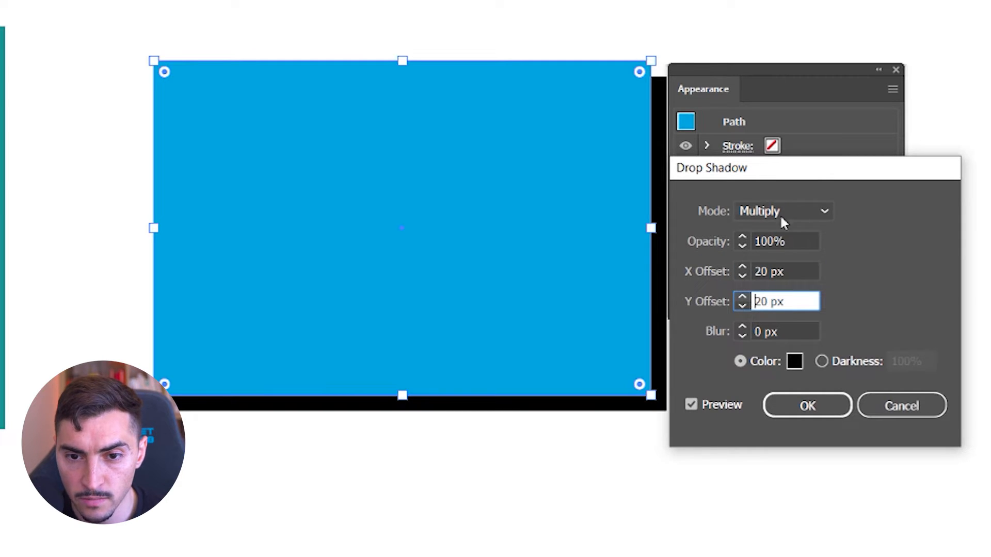
{"action": "left_click", "coordinate": [783, 211]}
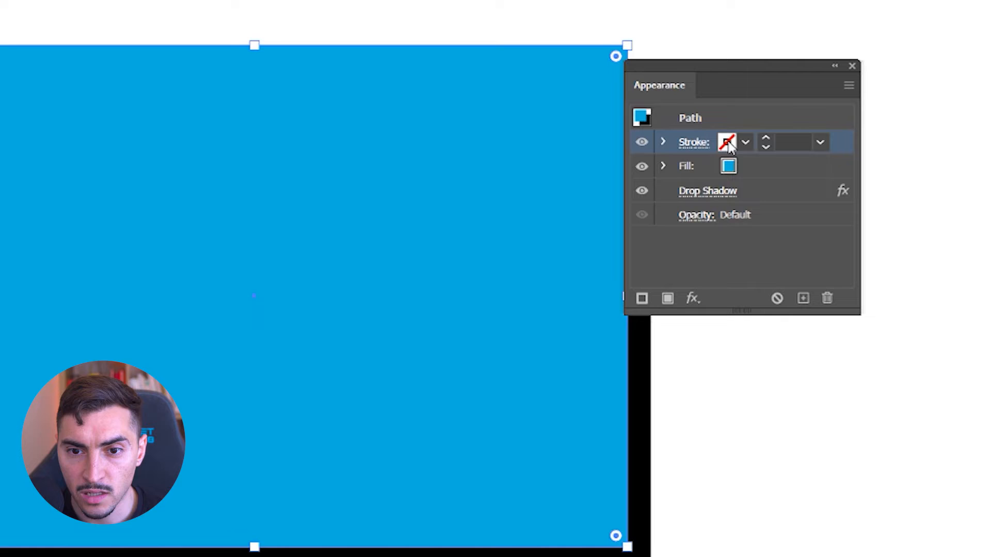
Set the rectangle's stroke colour to black from the Appearance panel swatch
{"action": "left_click", "coordinate": [745, 142]}
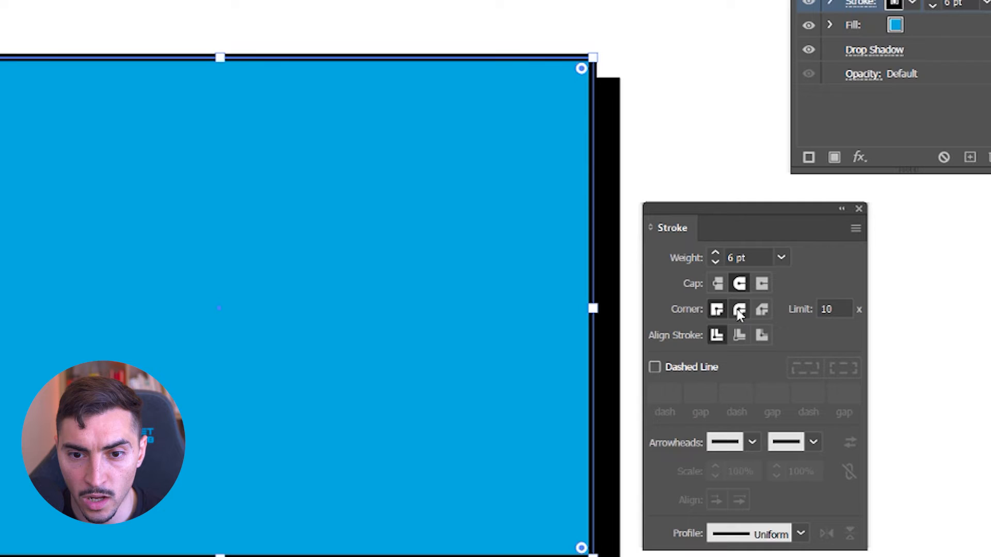
Give the 6 pt black outline rounded corner joins and deselect to review the result
{"action": "left_click", "coordinate": [738, 310]}
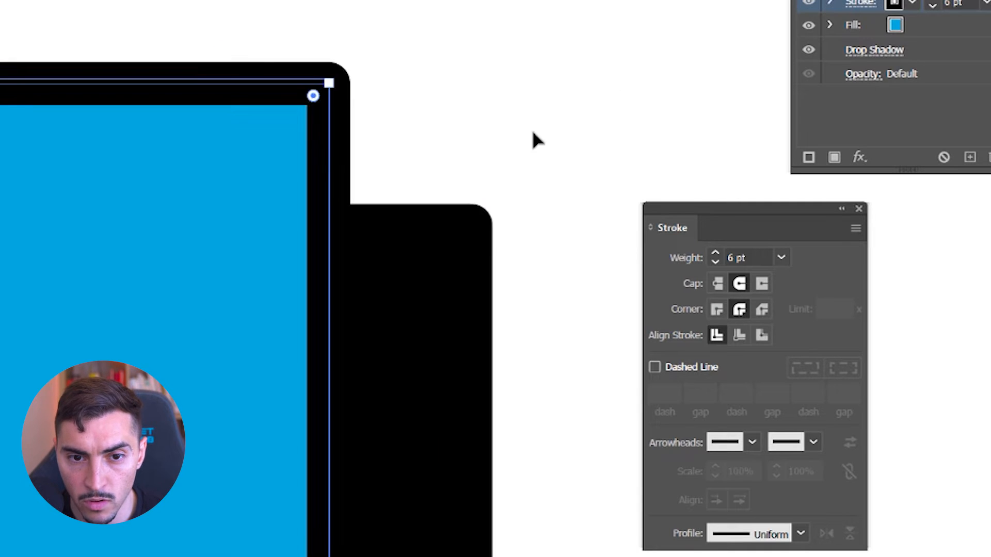
{"action": "left_click", "coordinate": [716, 310]}
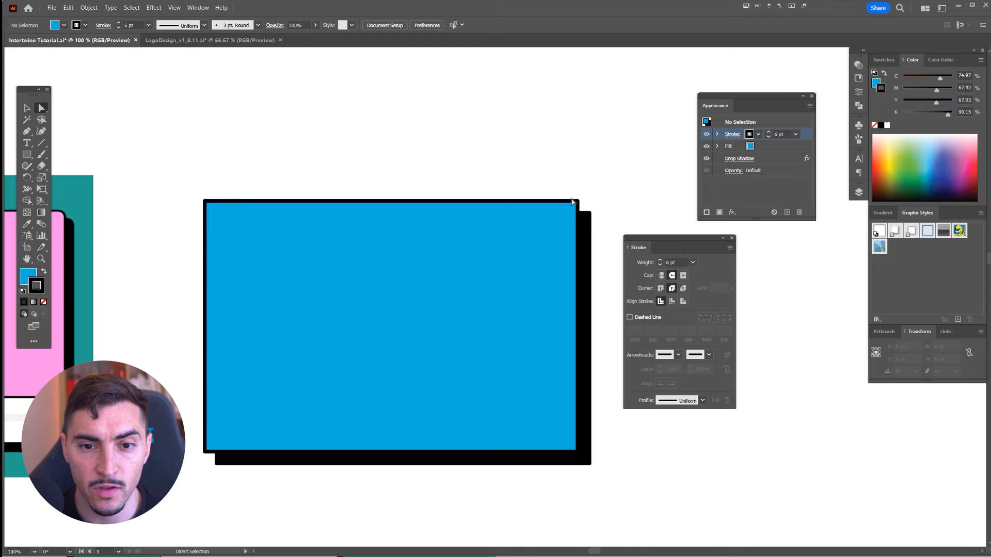
{"action": "mouse_move", "coordinate": [576, 137]}
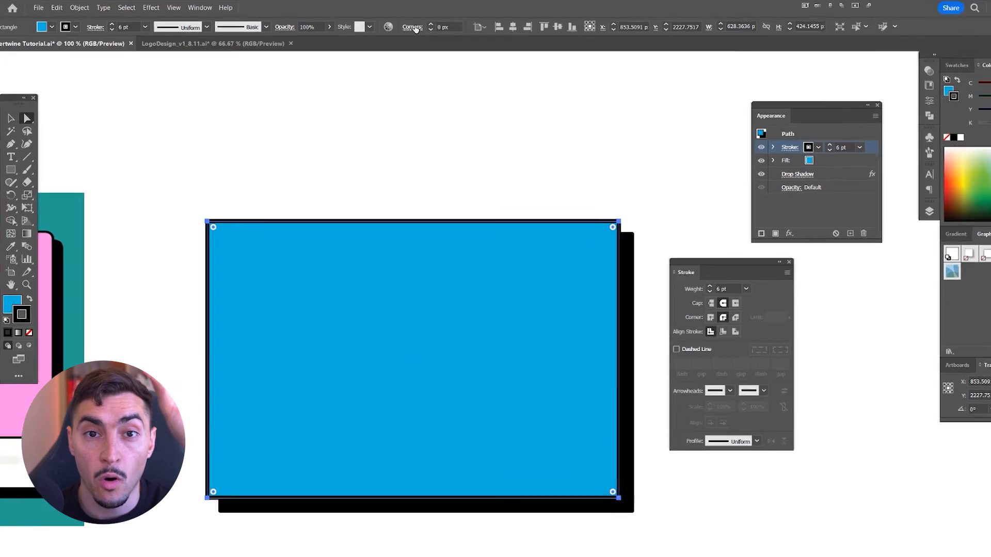
Reselect the rectangle and show its Corners radius options, still at 0 px
{"action": "left_click", "coordinate": [408, 27]}
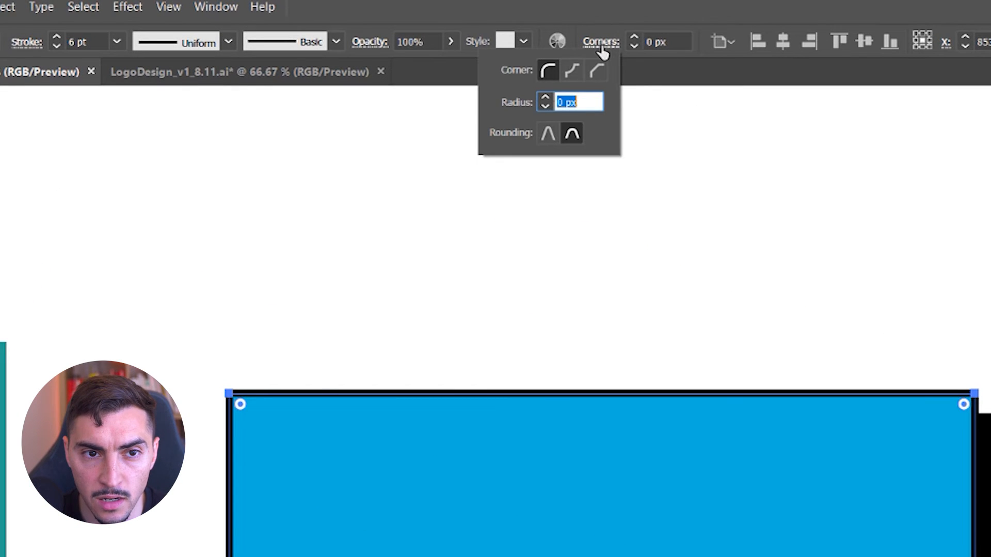